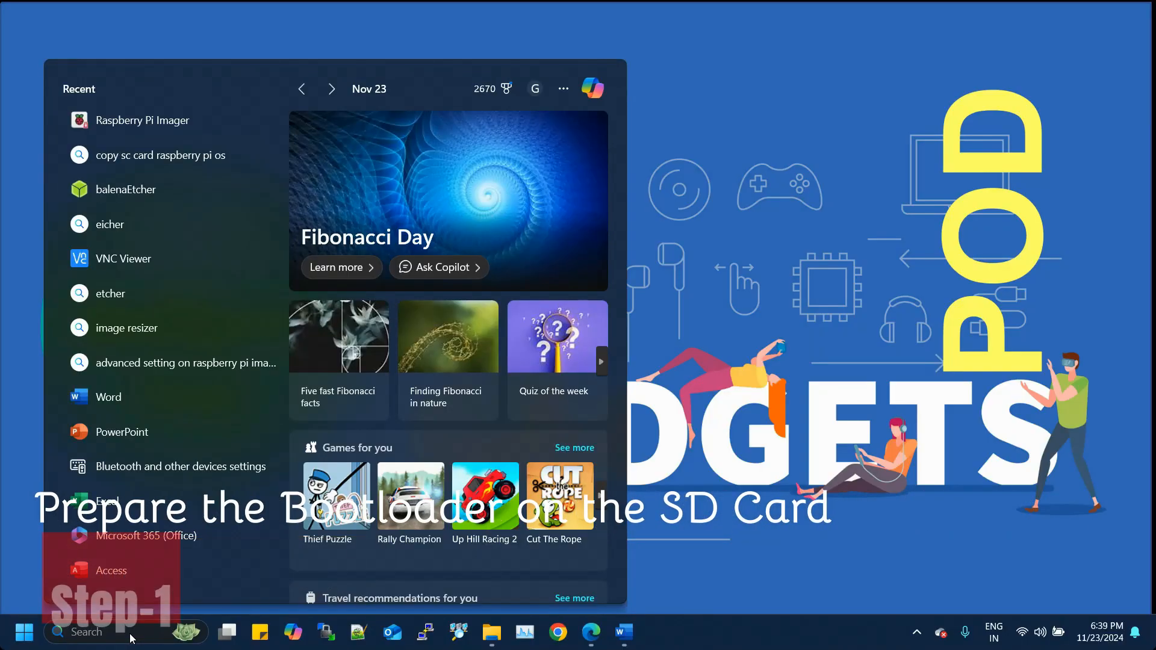
# Search the Start menu for 'imager' and launch Raspberry Pi Imager.
pyautogui.write('imager')
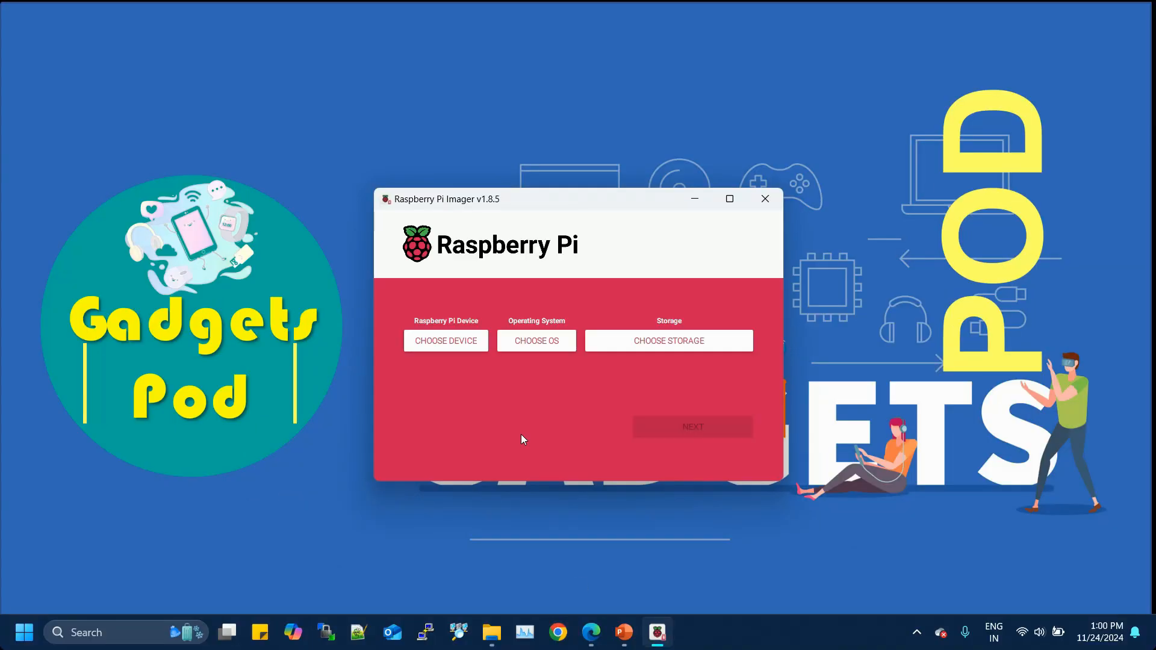
pyautogui.moveTo(471, 416)
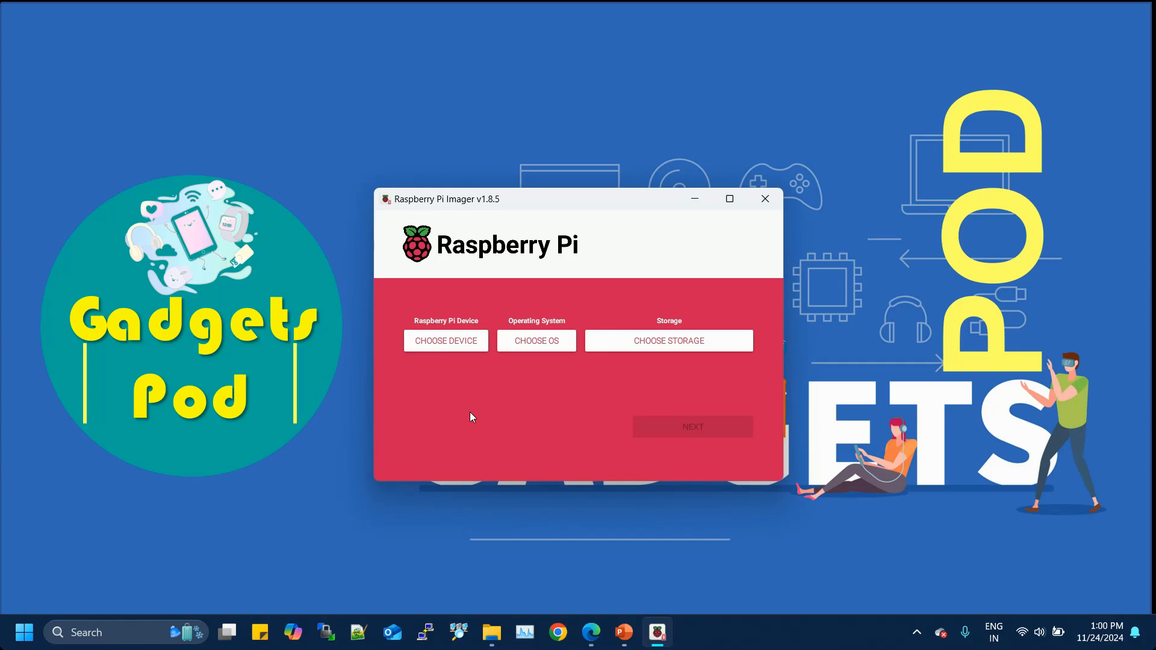
# Select Raspberry Pi 4 and the Bootloader (Pi 4 family) USB Boot image.
pyautogui.click(445, 340)
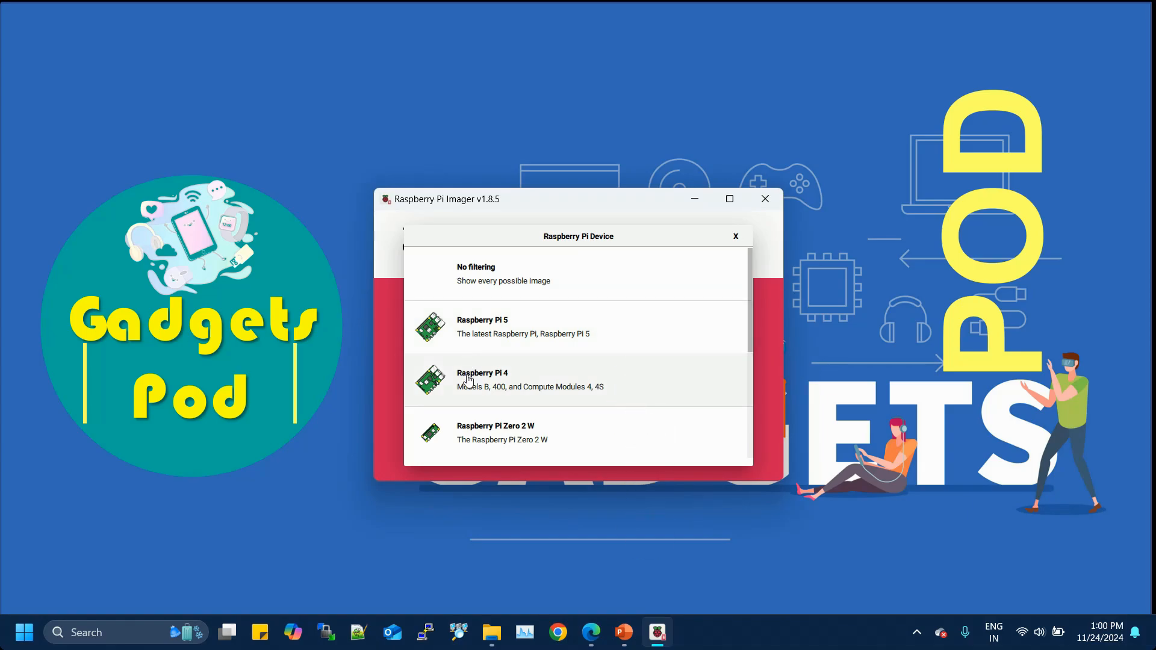
pyautogui.click(482, 379)
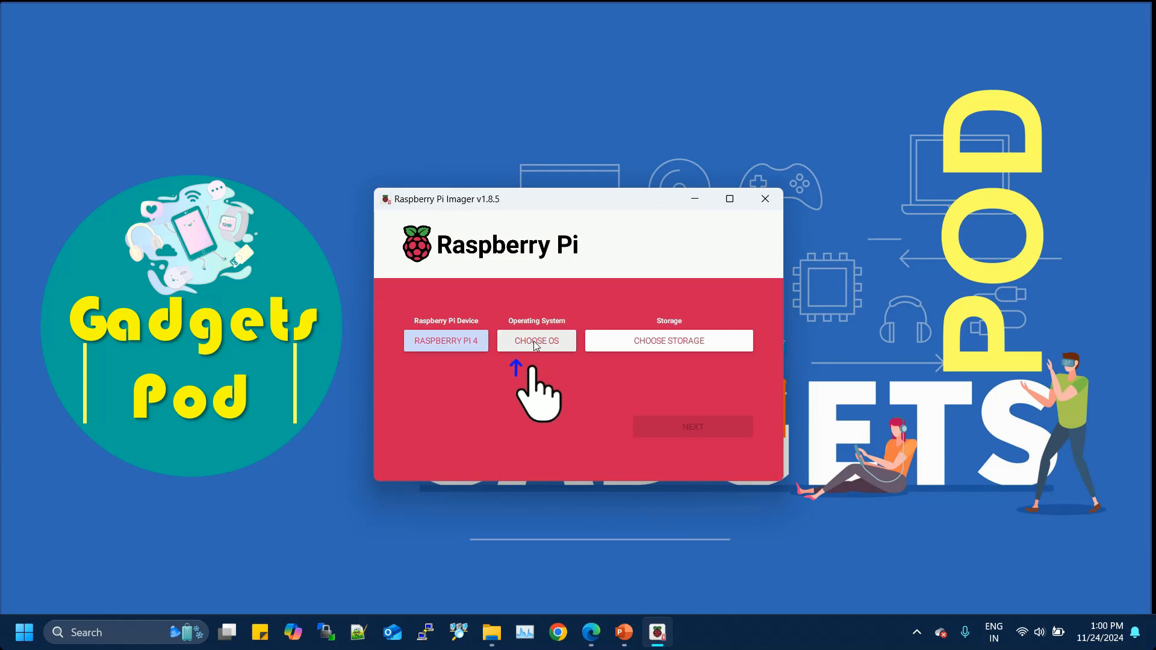
pyautogui.click(536, 340)
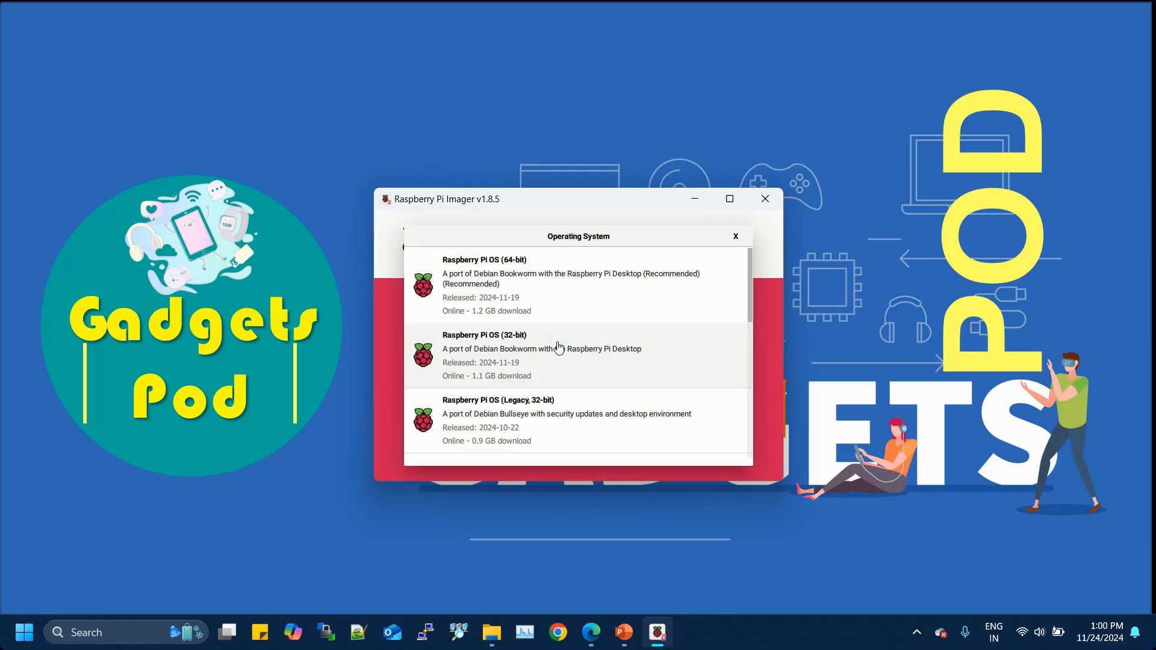
pyautogui.scroll(-3)
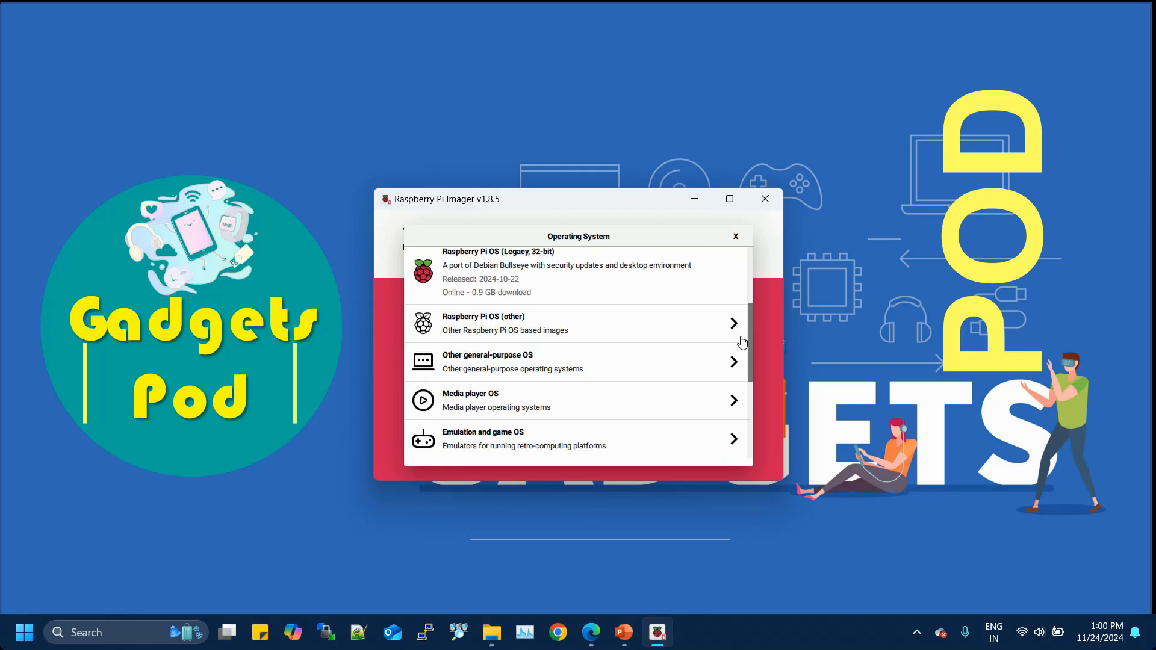
pyautogui.scroll(-3)
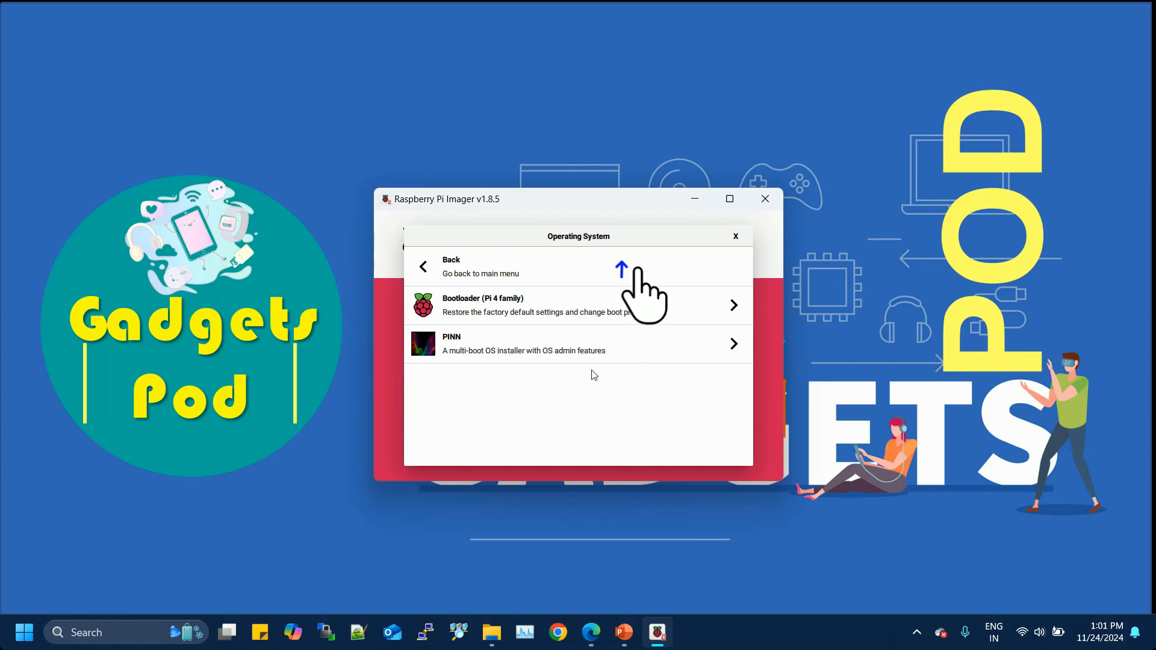
pyautogui.click(578, 304)
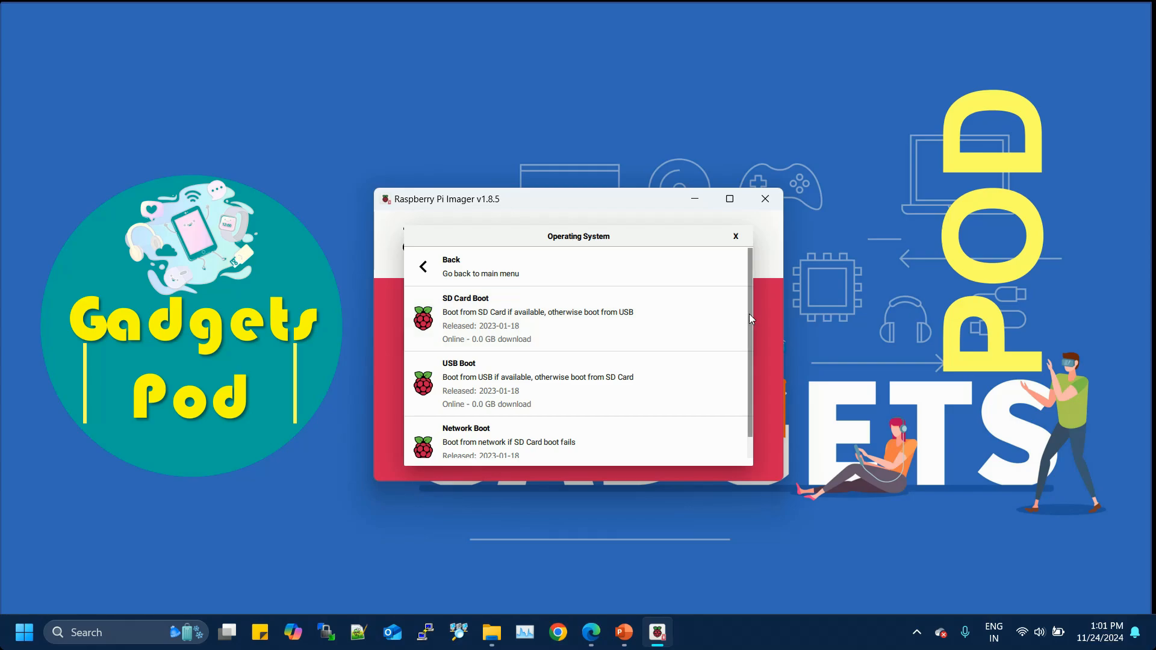
pyautogui.scroll(-3)
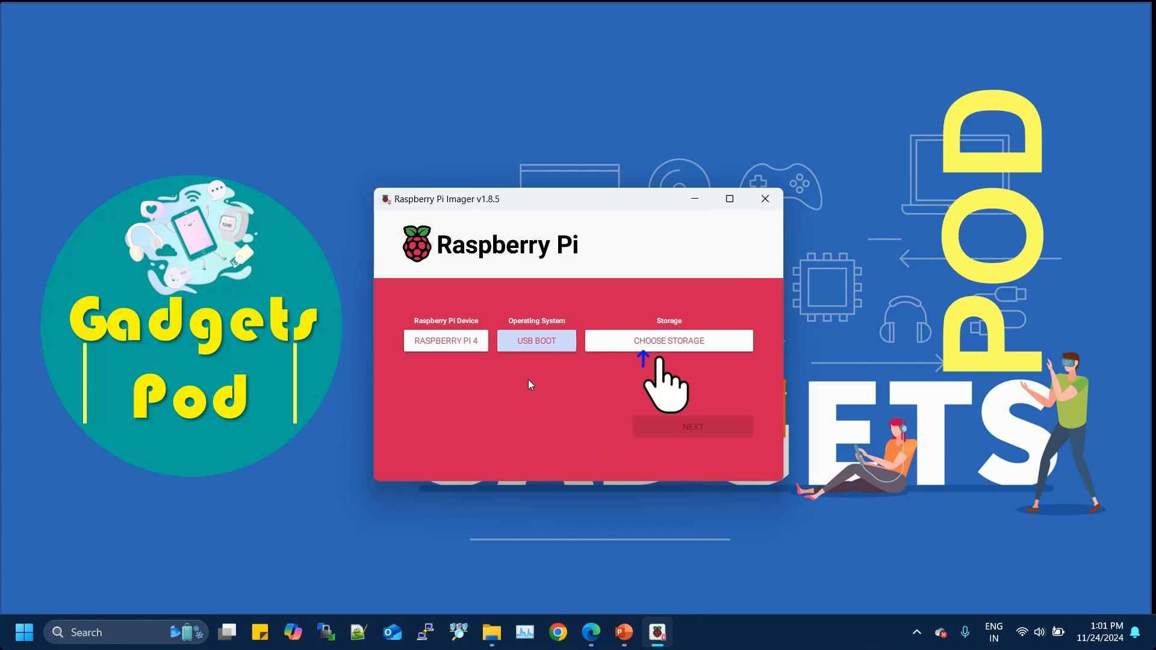
# Select the MXT-USB Storage Device (31.9 GB) as the target drive.
pyautogui.click(667, 341)
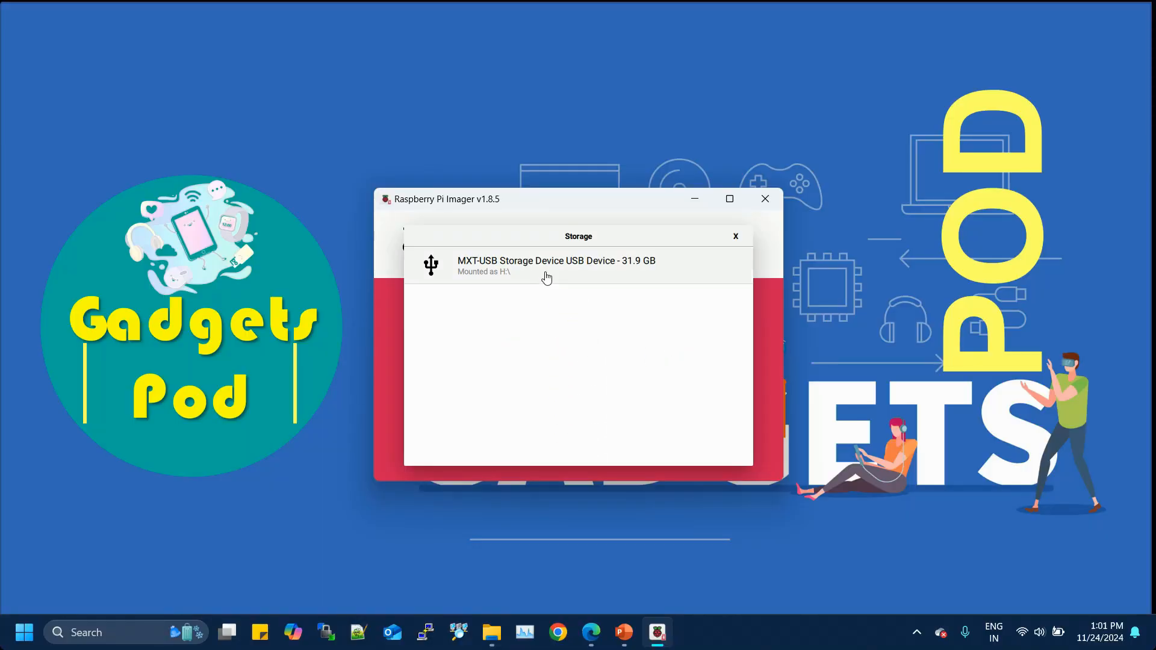
pyautogui.click(555, 265)
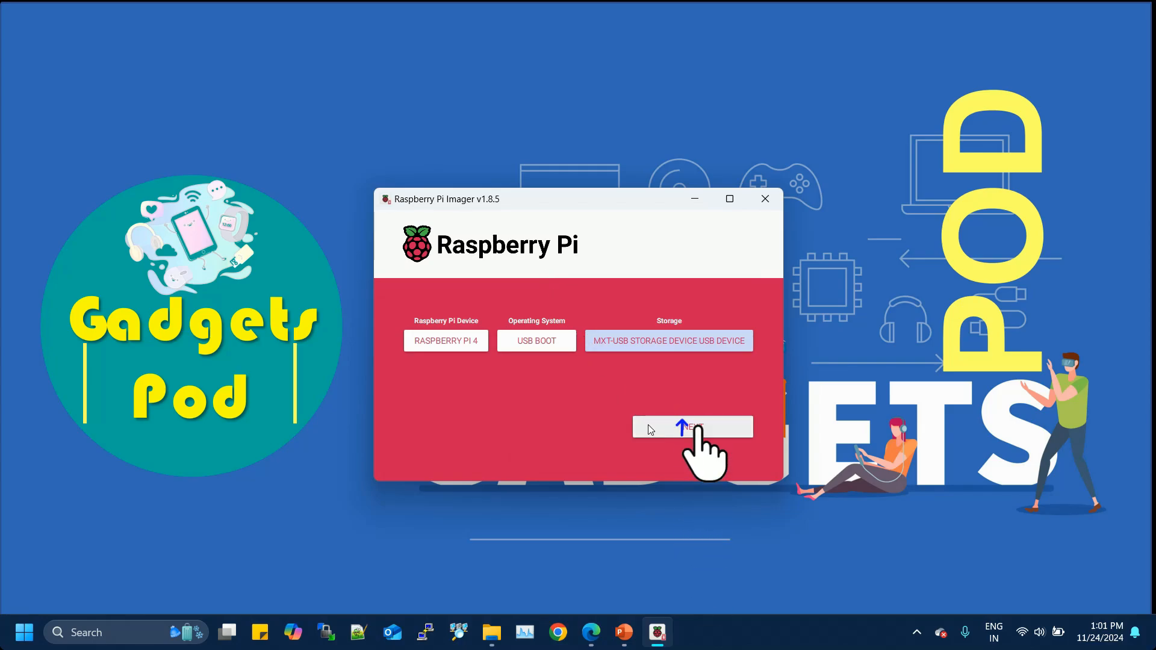
# Confirm erasing the MXT-USB drive and write the USB Boot bootloader.
pyautogui.click(690, 427)
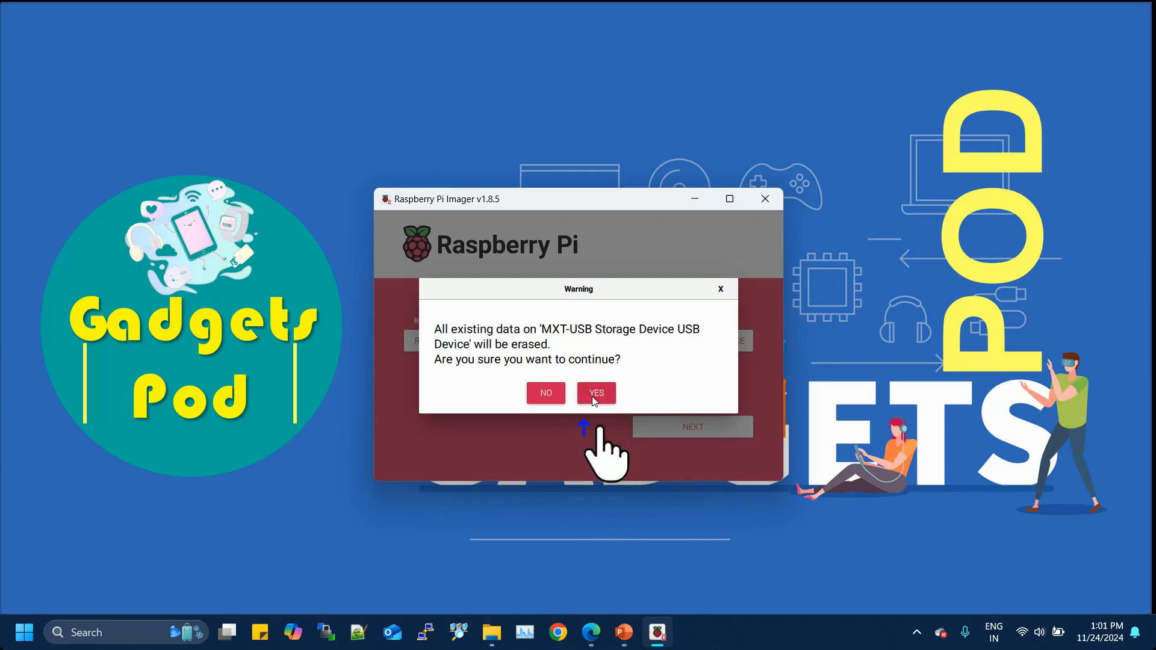
pyautogui.click(595, 391)
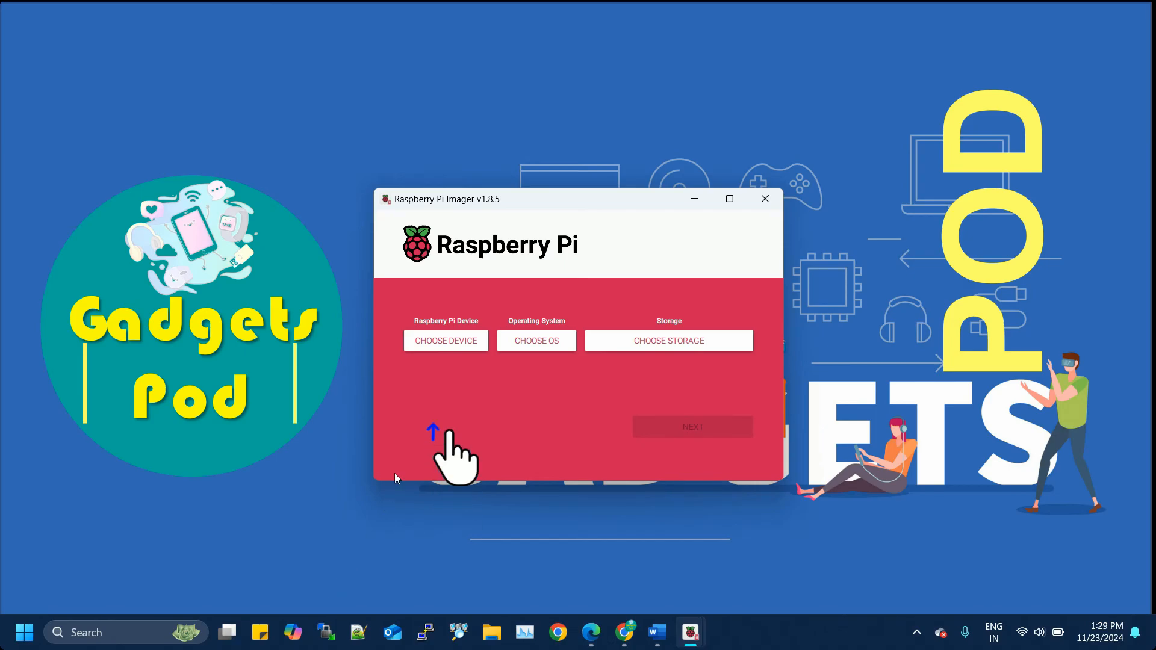
# Choose Raspberry Pi 4 with Raspberry Pi OS (32-bit) and show the storage drives.
pyautogui.click(446, 341)
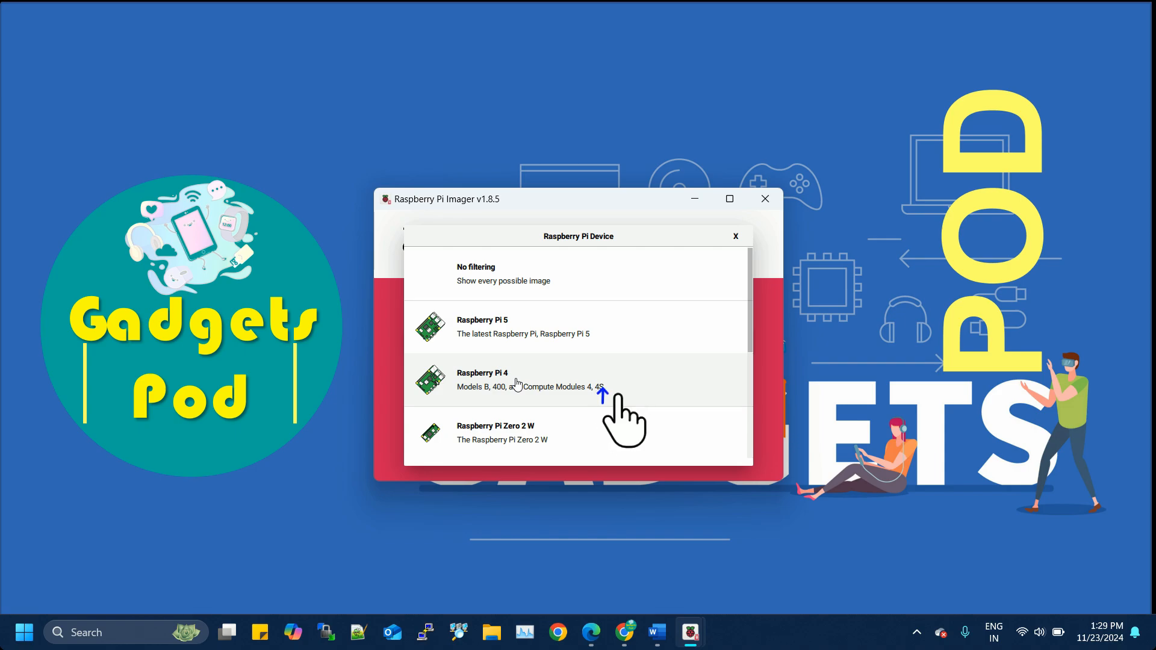
pyautogui.click(482, 380)
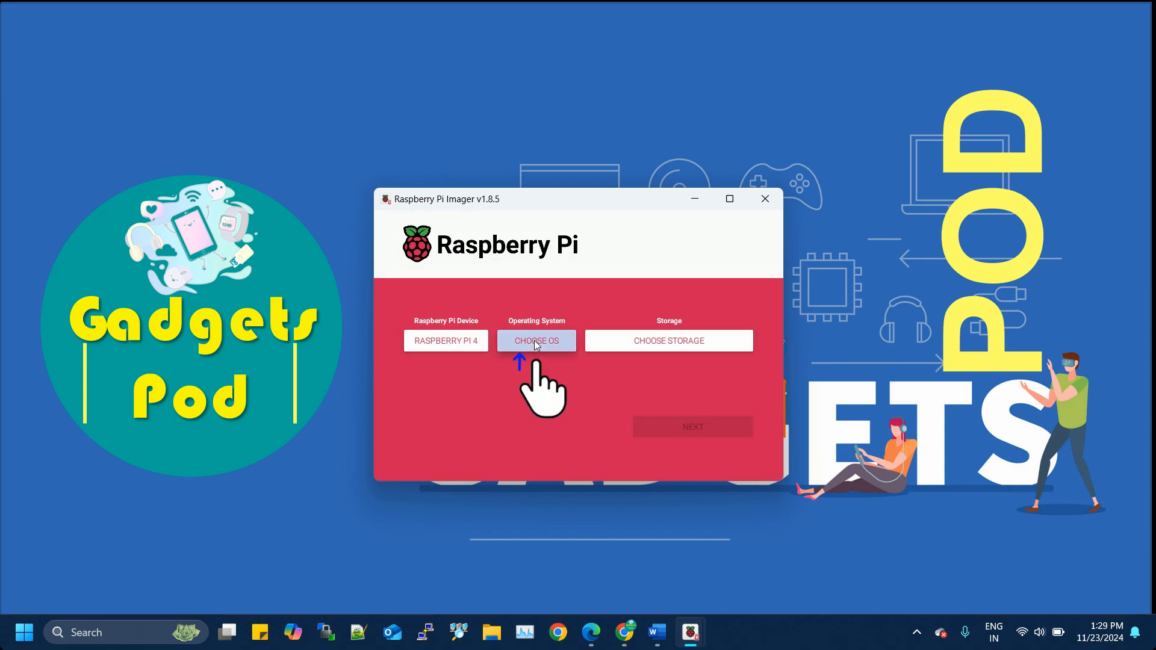
pyautogui.click(536, 341)
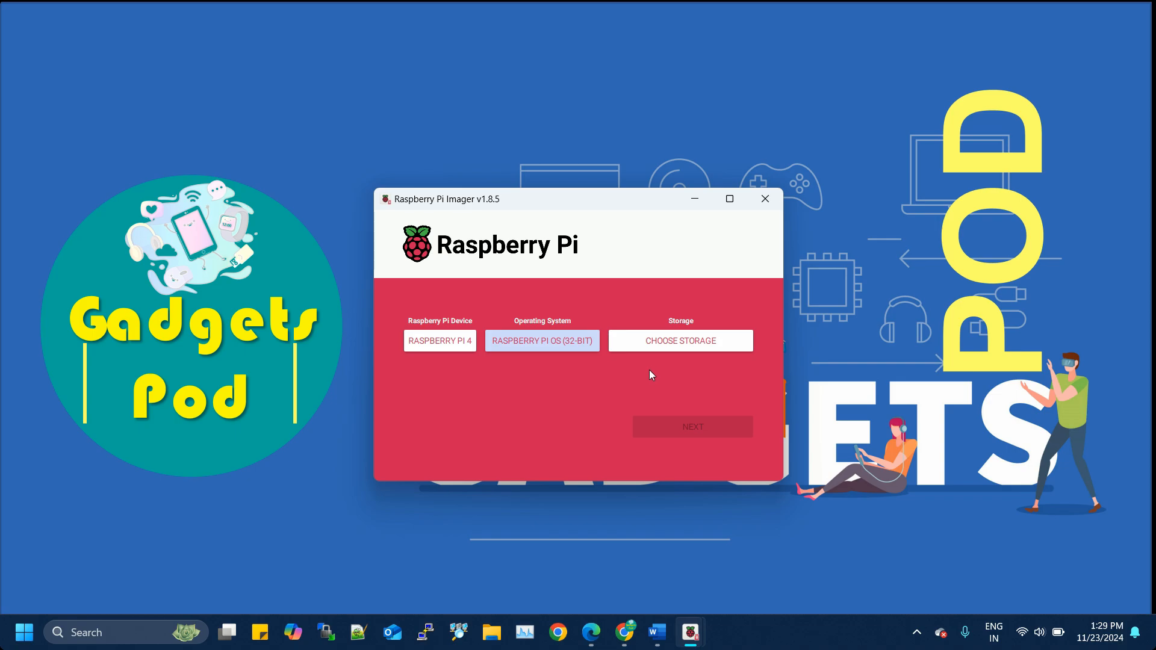
pyautogui.click(679, 341)
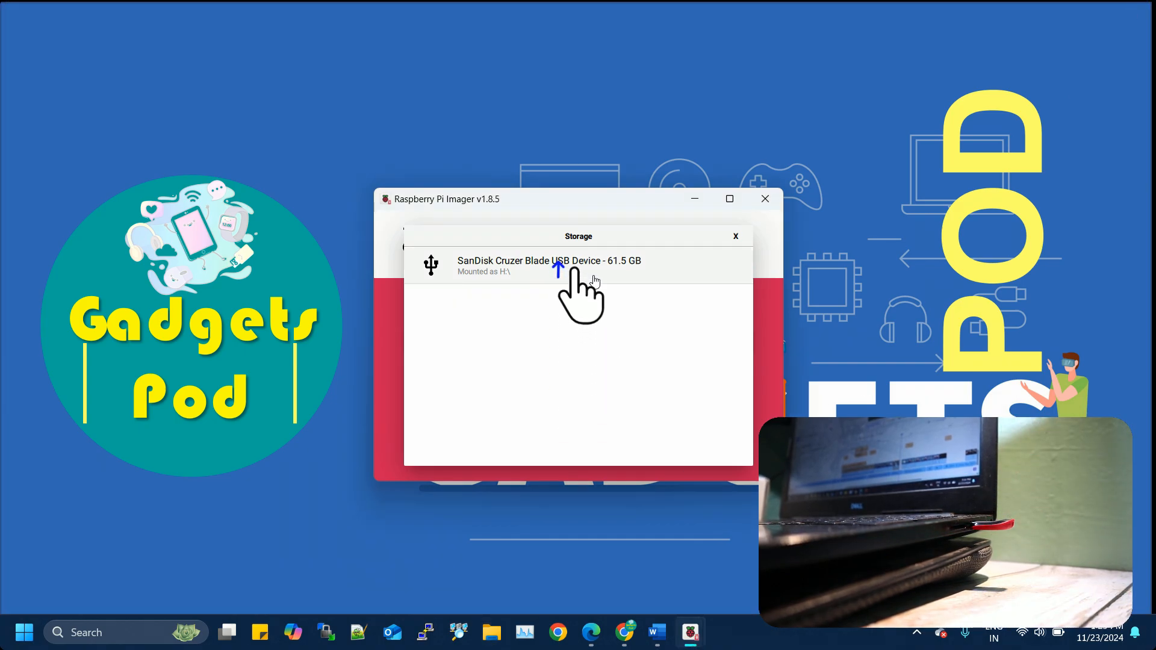
# Target the SanDisk Cruzer Blade, save hostname gadgetspodPi, user pi, Wi-Fi and locale, confirm erase.
pyautogui.click(545, 265)
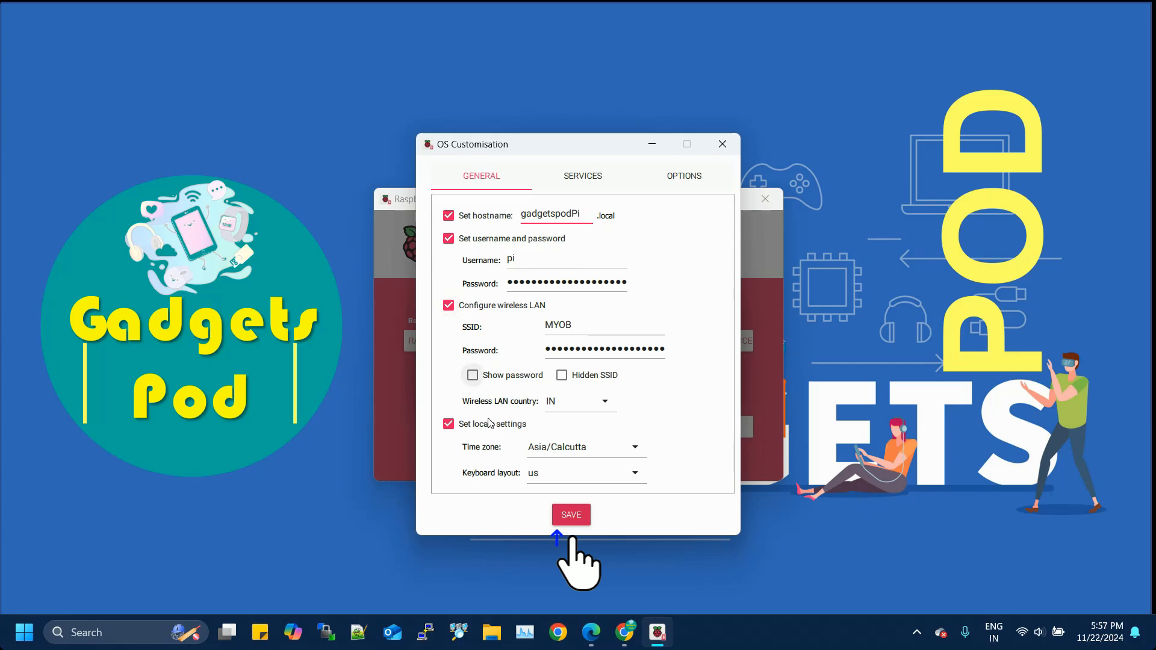
pyautogui.click(570, 515)
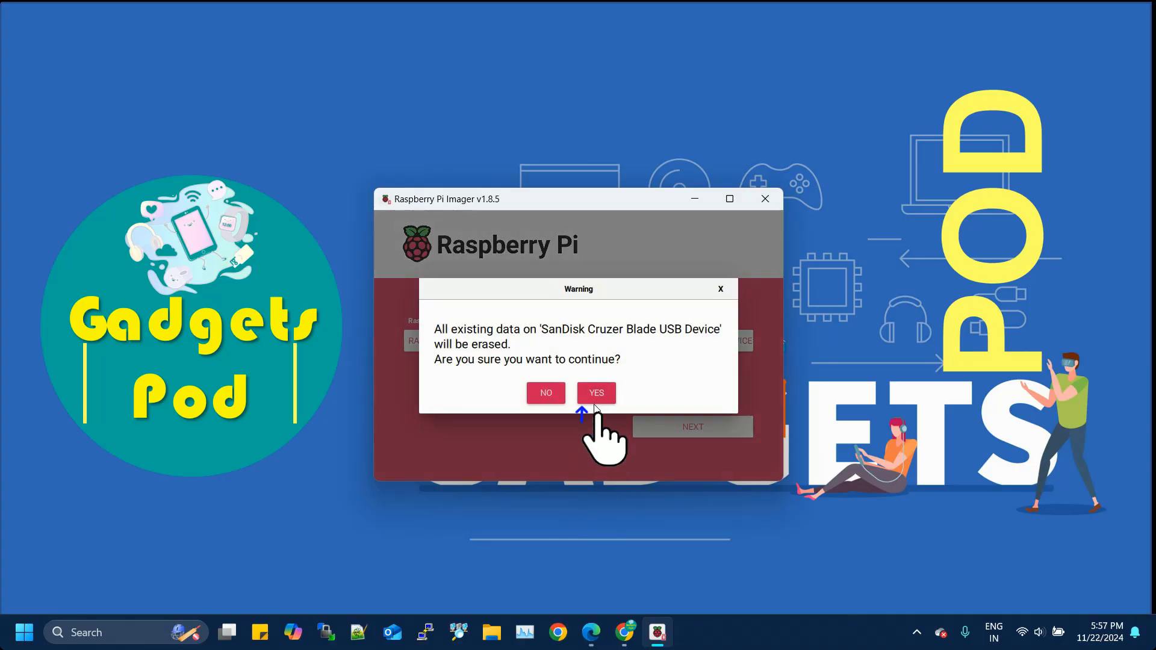
pyautogui.click(595, 391)
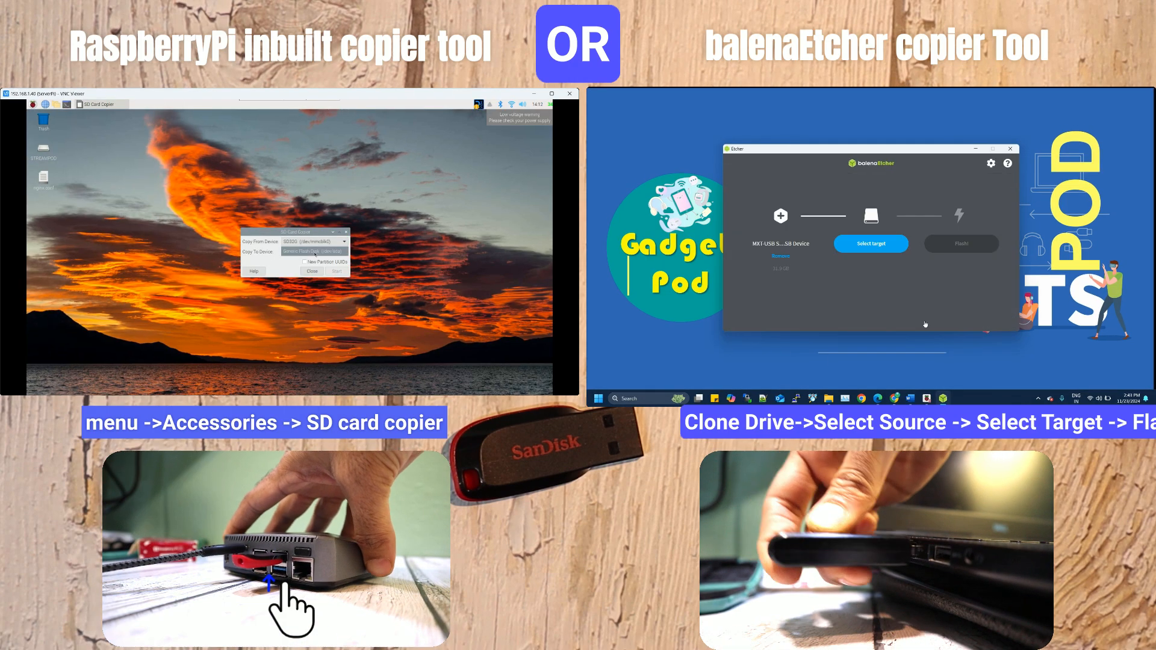
# Set the SanDisk Cruzer Blade as balenaEtcher's clone target and start flashing.
pyautogui.click(870, 243)
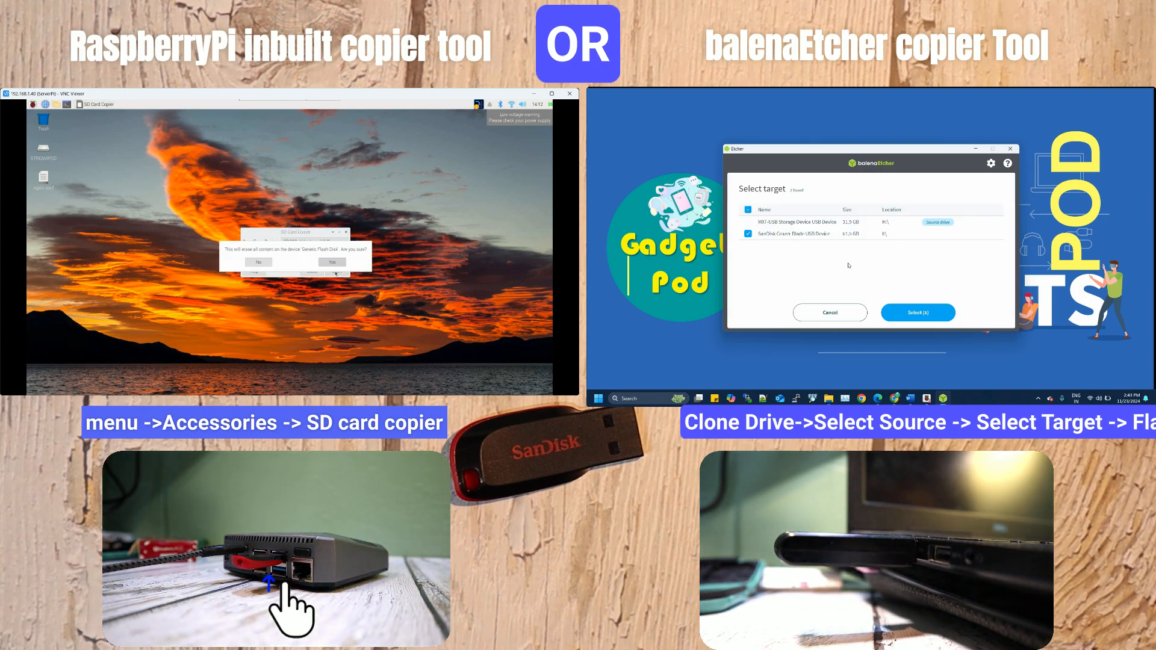
pyautogui.click(917, 312)
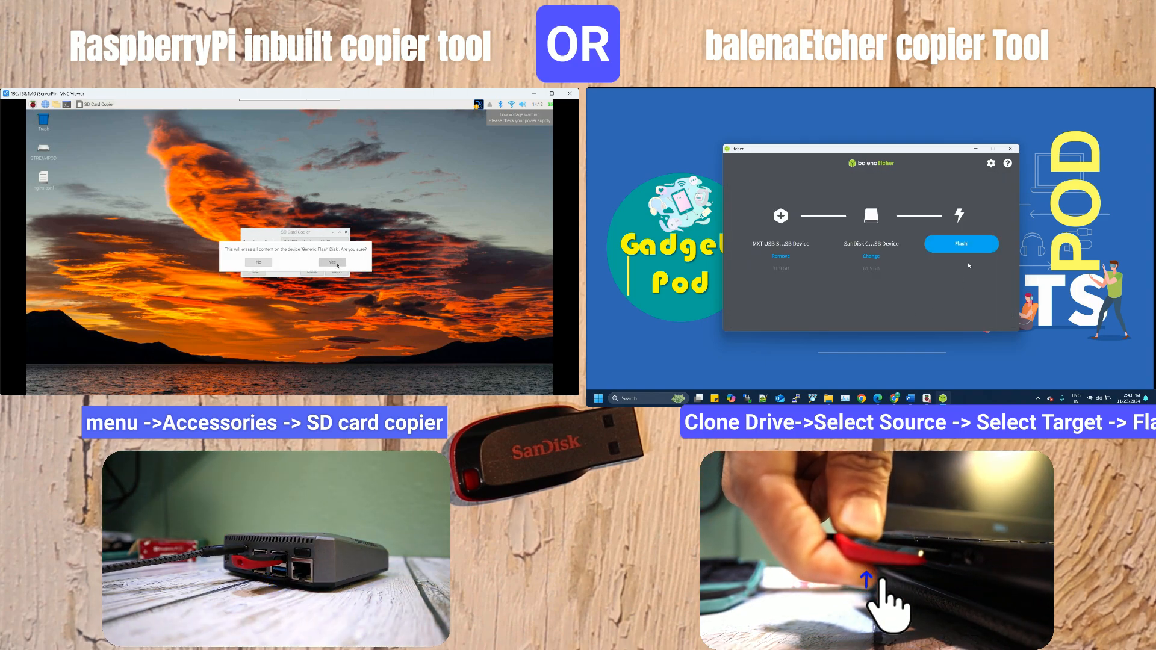
pyautogui.click(331, 262)
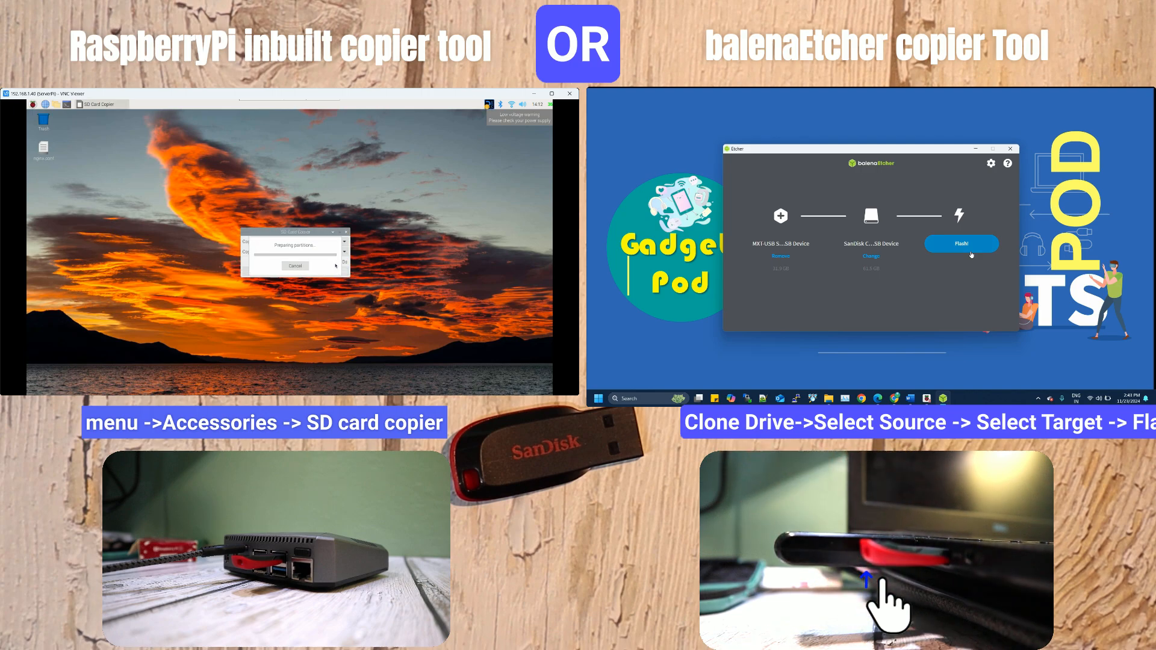